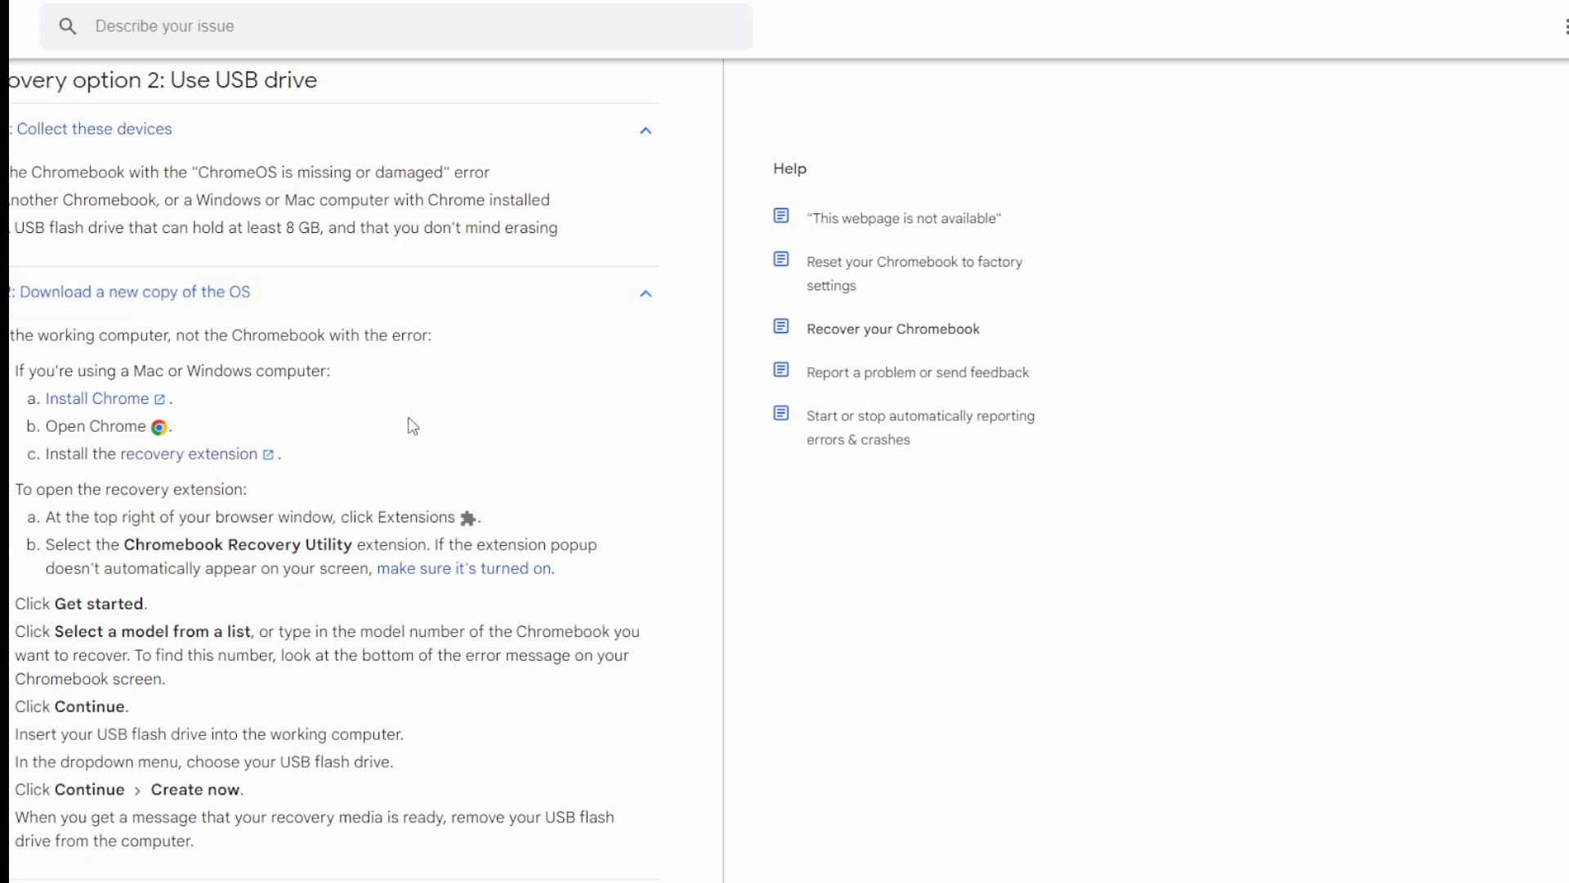
{"action": "mouse_move", "coordinate": [570, 268]}
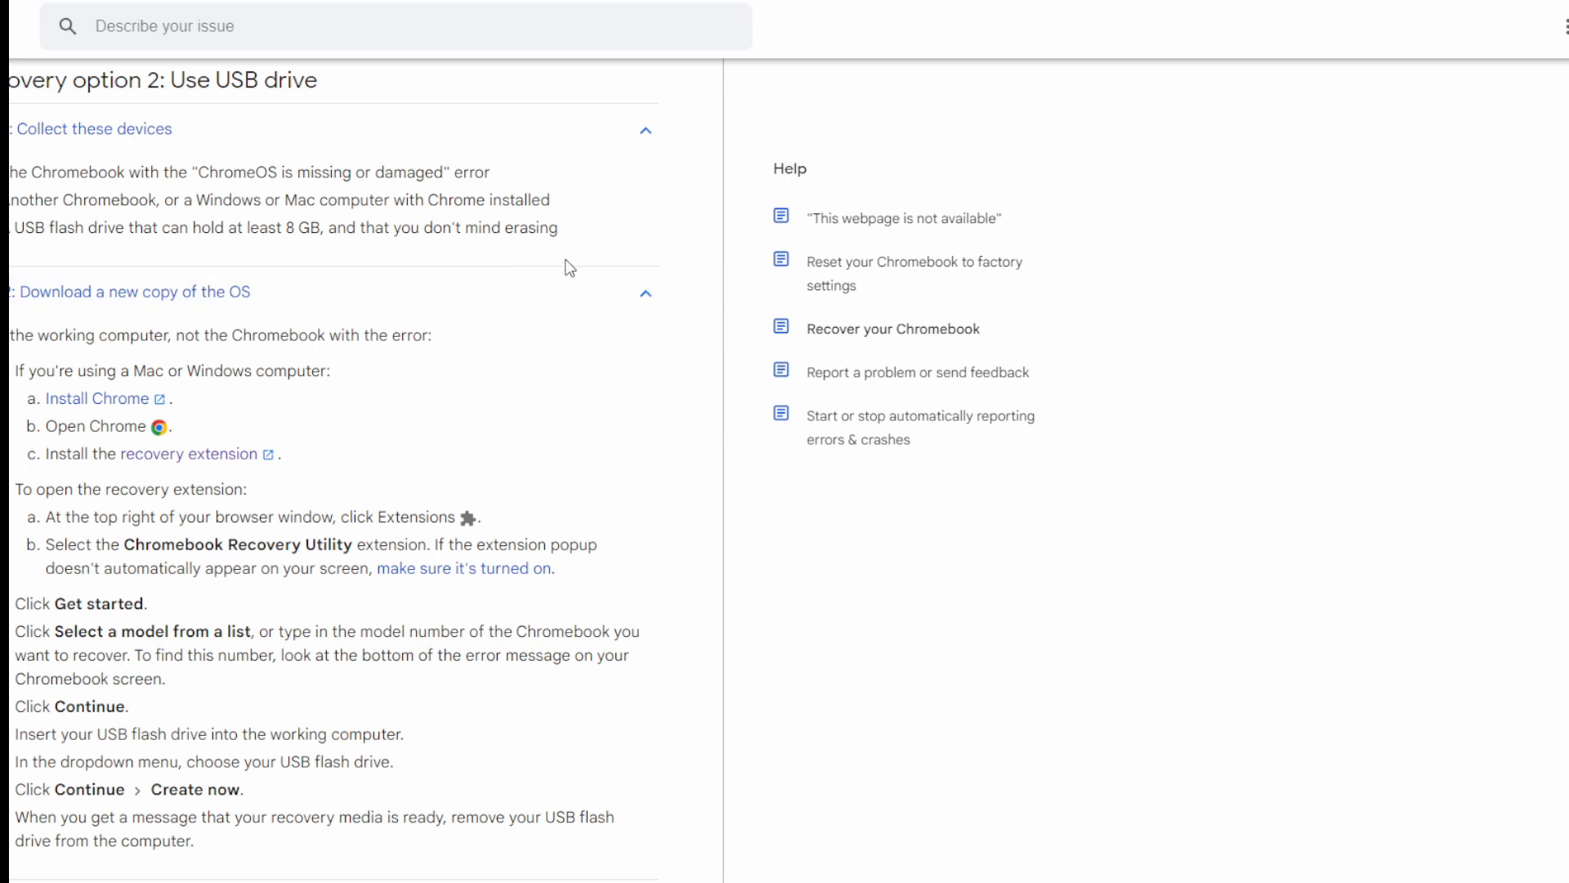
{"action": "mouse_move", "coordinate": [618, 337]}
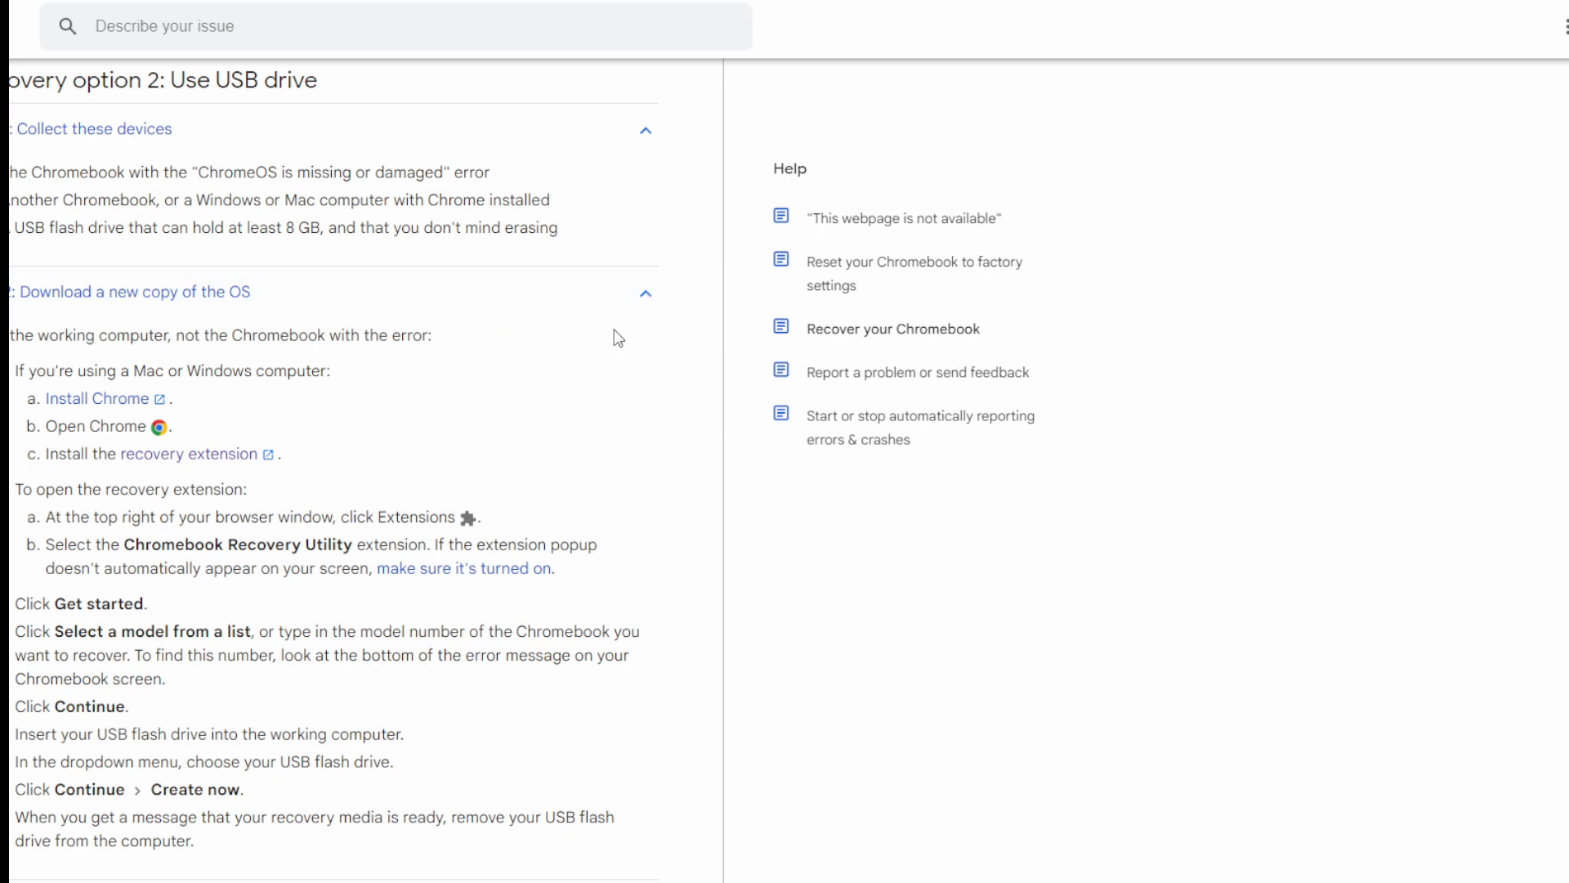
{"action": "mouse_move", "coordinate": [401, 551]}
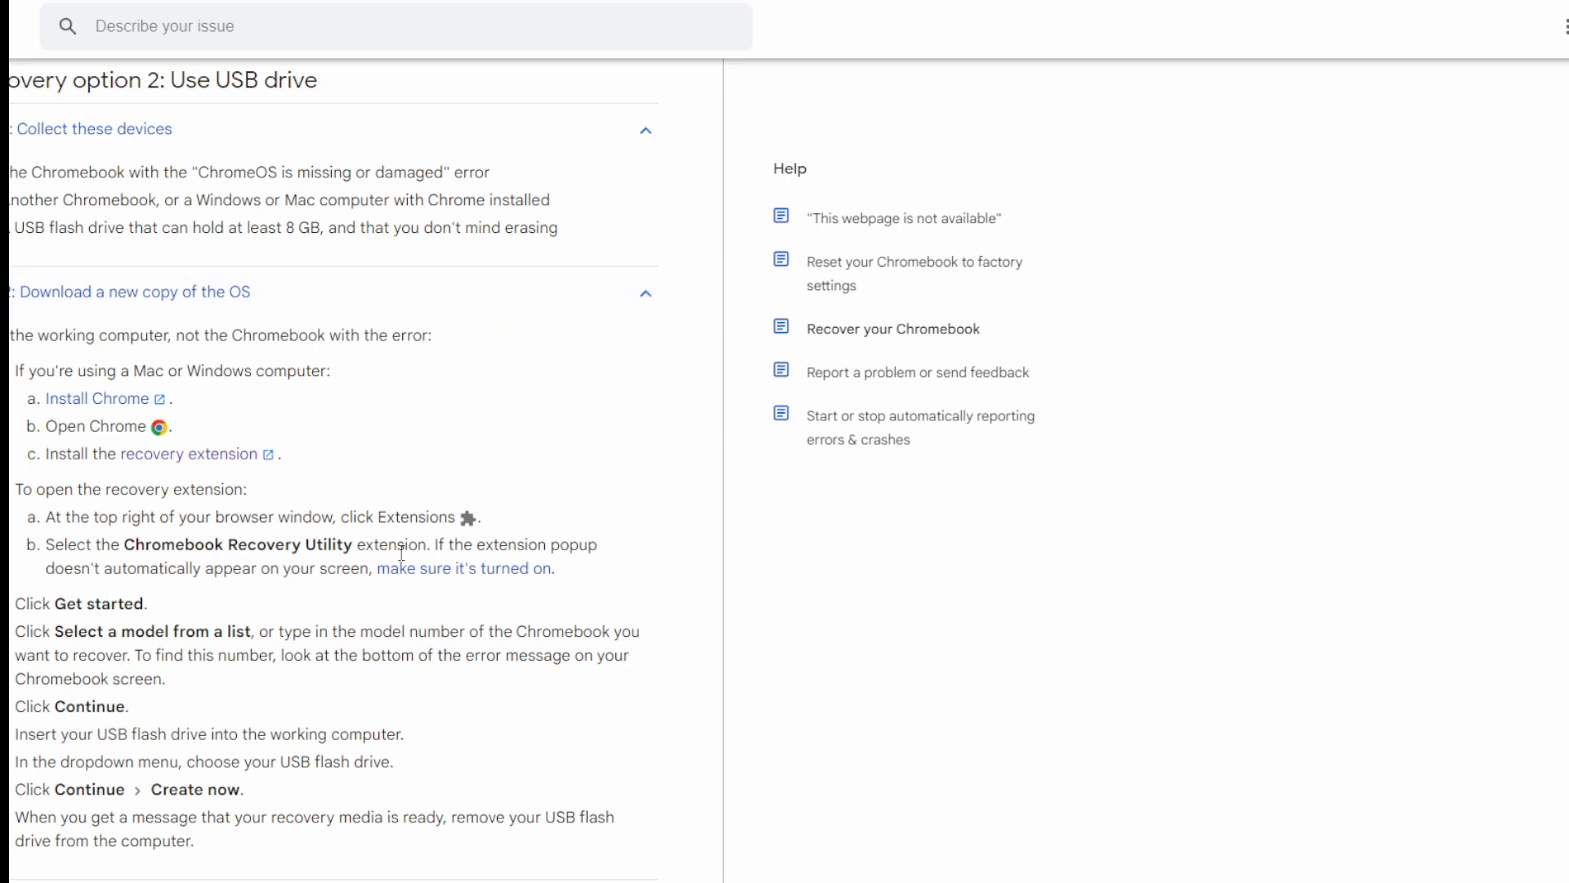
{"action": "mouse_move", "coordinate": [172, 457]}
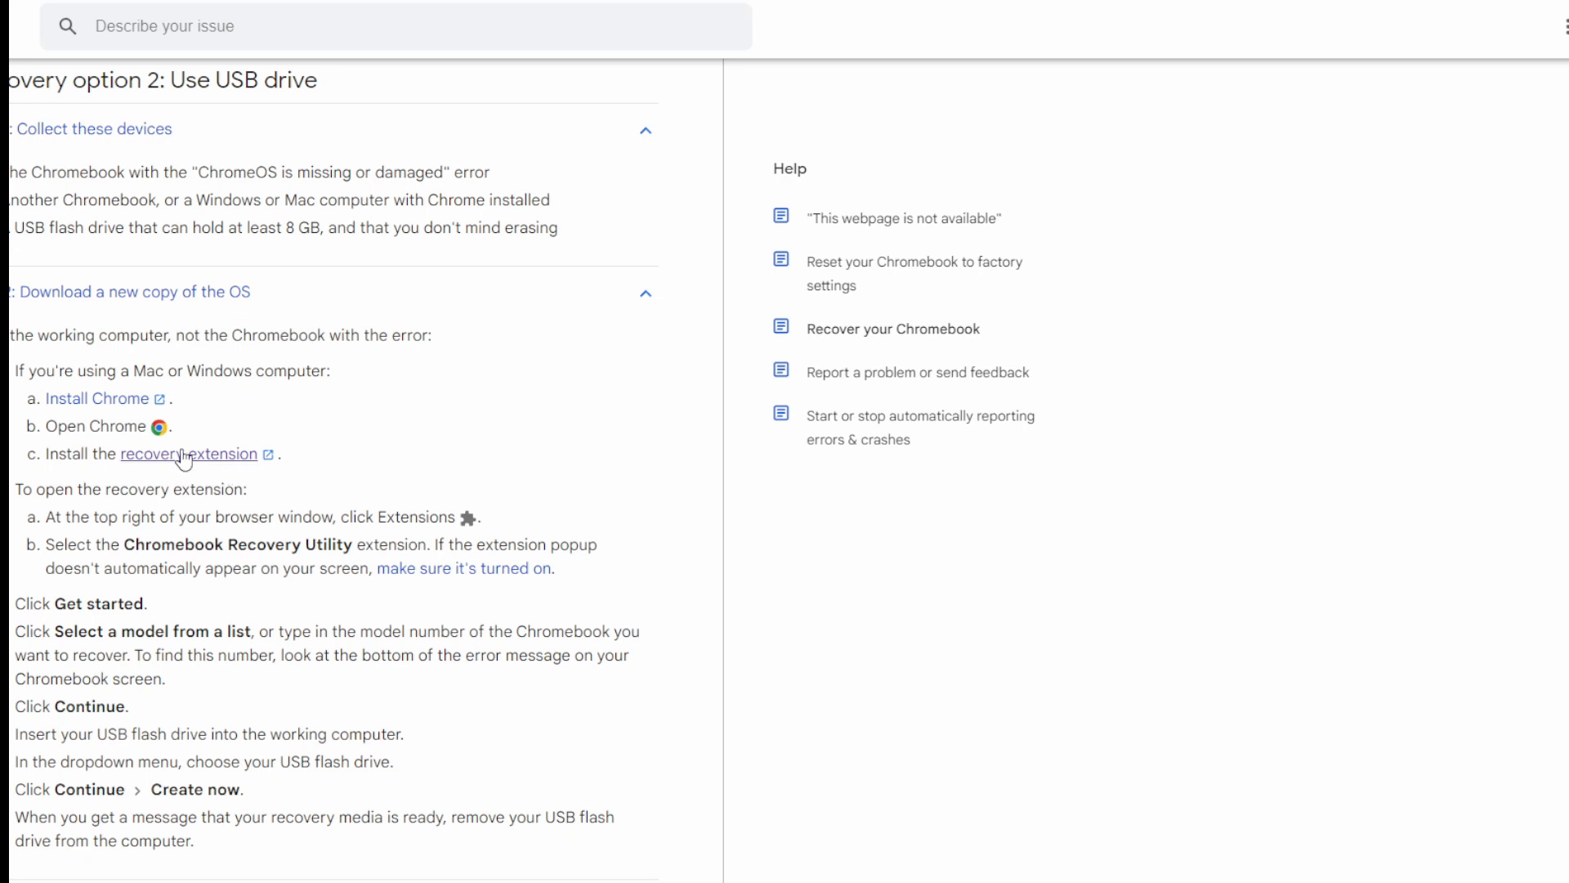
Launch the Chromebook Recovery Utility extension from the browser toolbar.
{"action": "scroll", "scroll_direction": "down", "scroll_amount": 3}
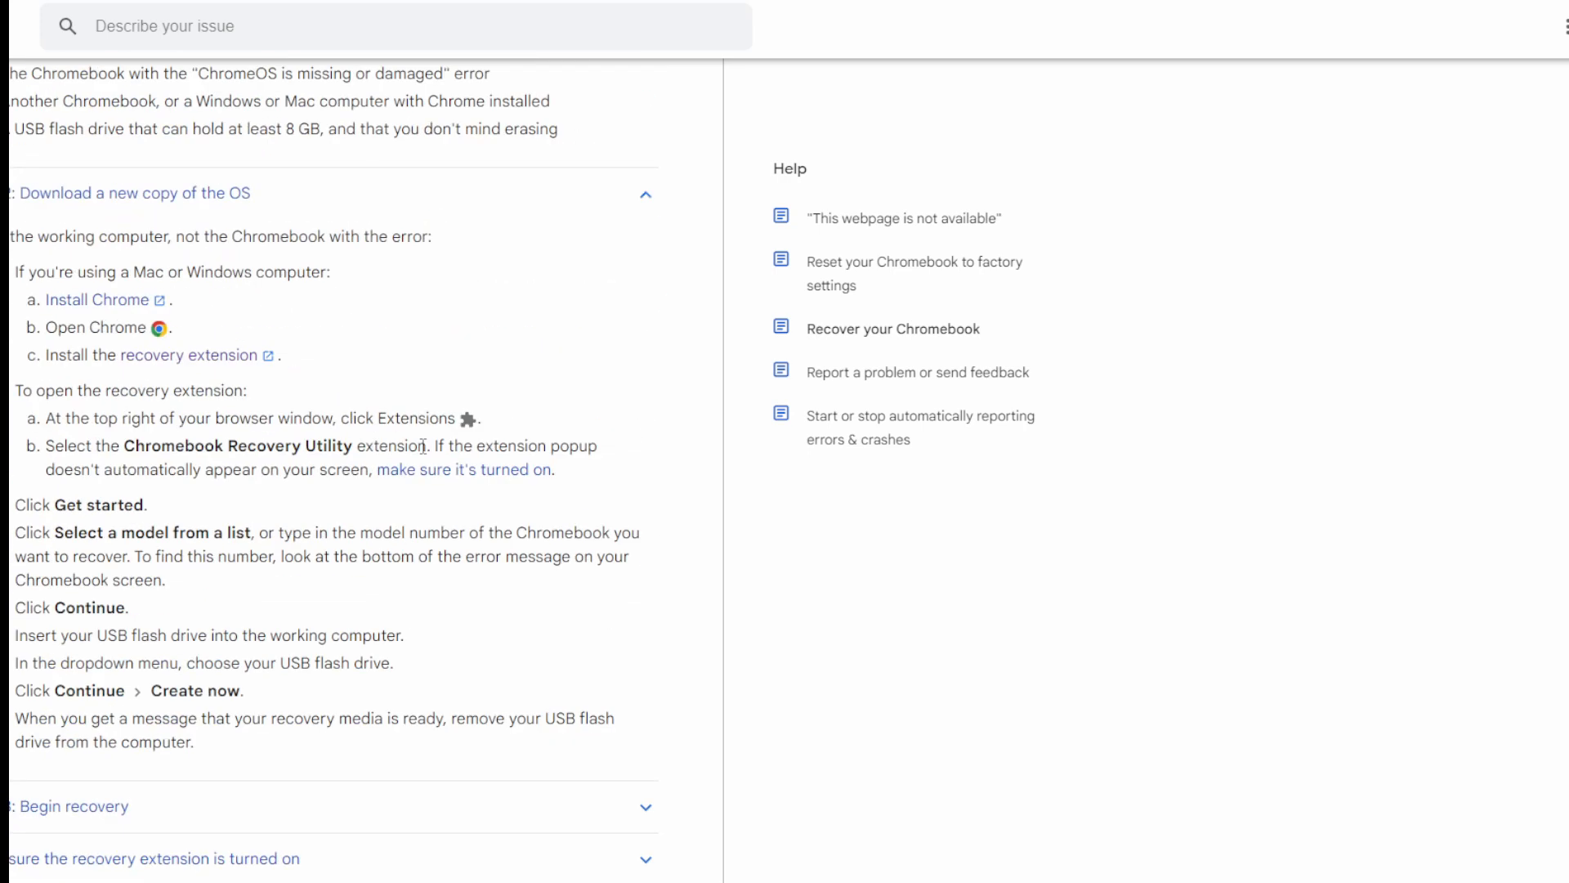
{"action": "scroll", "scroll_direction": "down", "scroll_amount": 3}
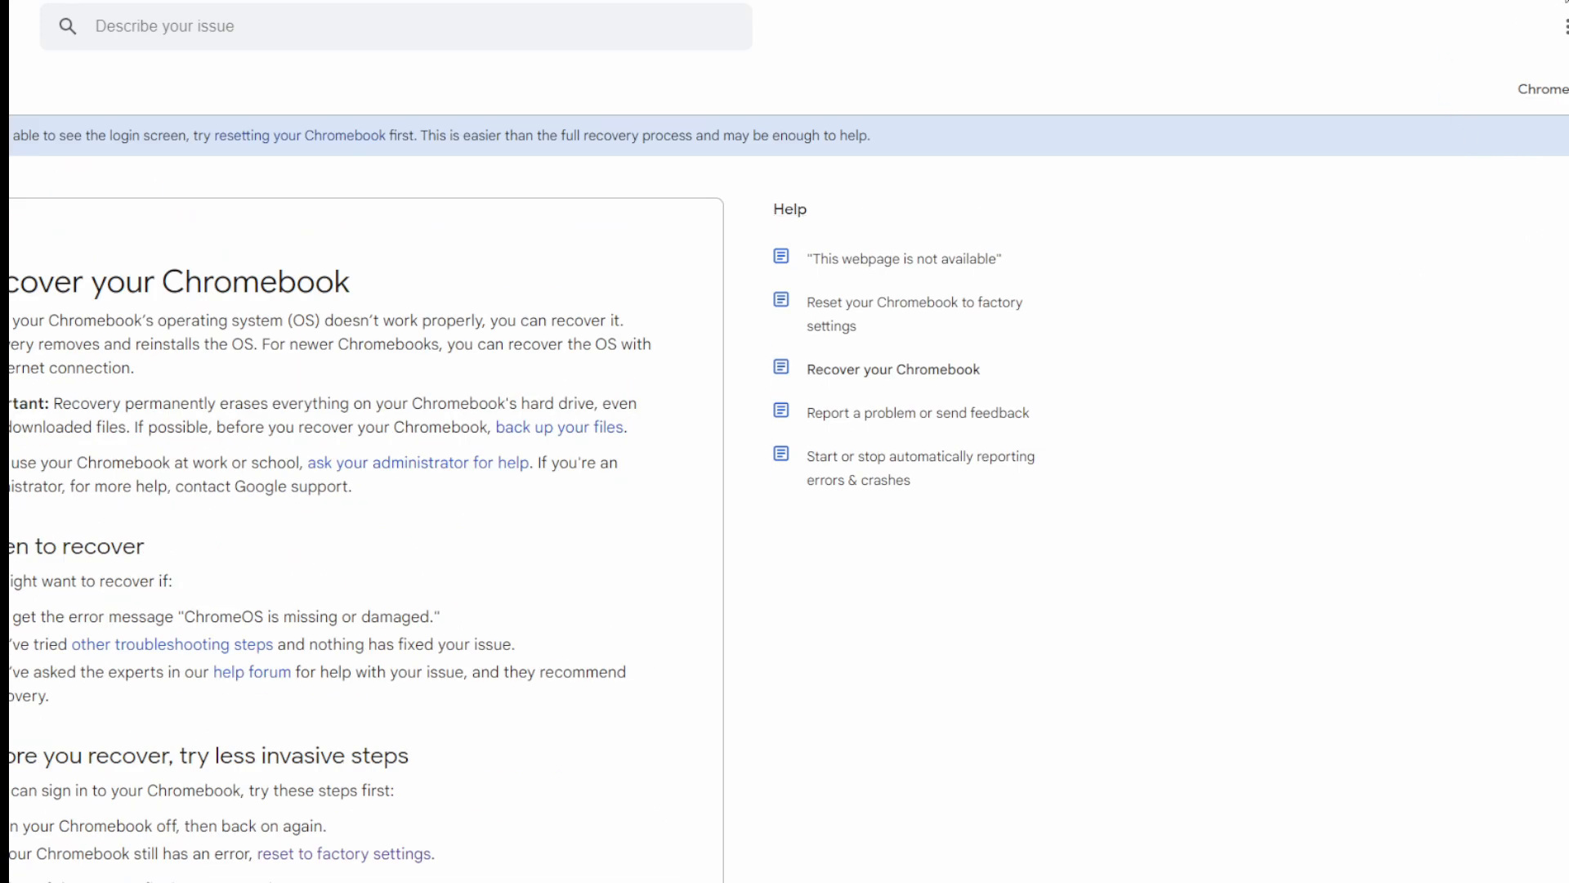
{"action": "left_click", "coordinate": [1566, 25]}
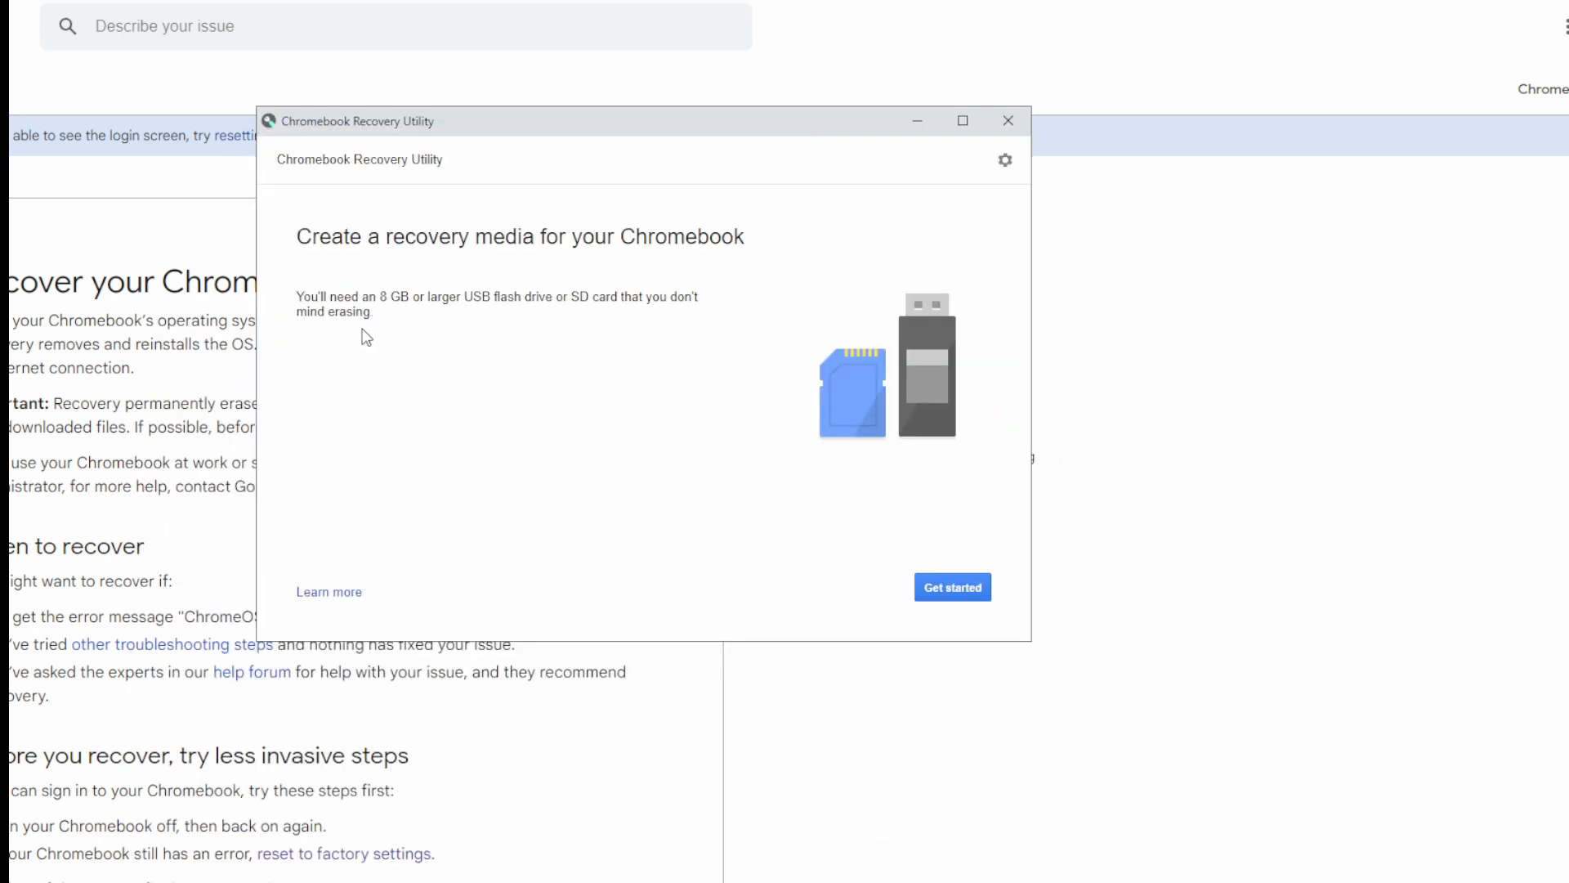
{"action": "mouse_move", "coordinate": [482, 320]}
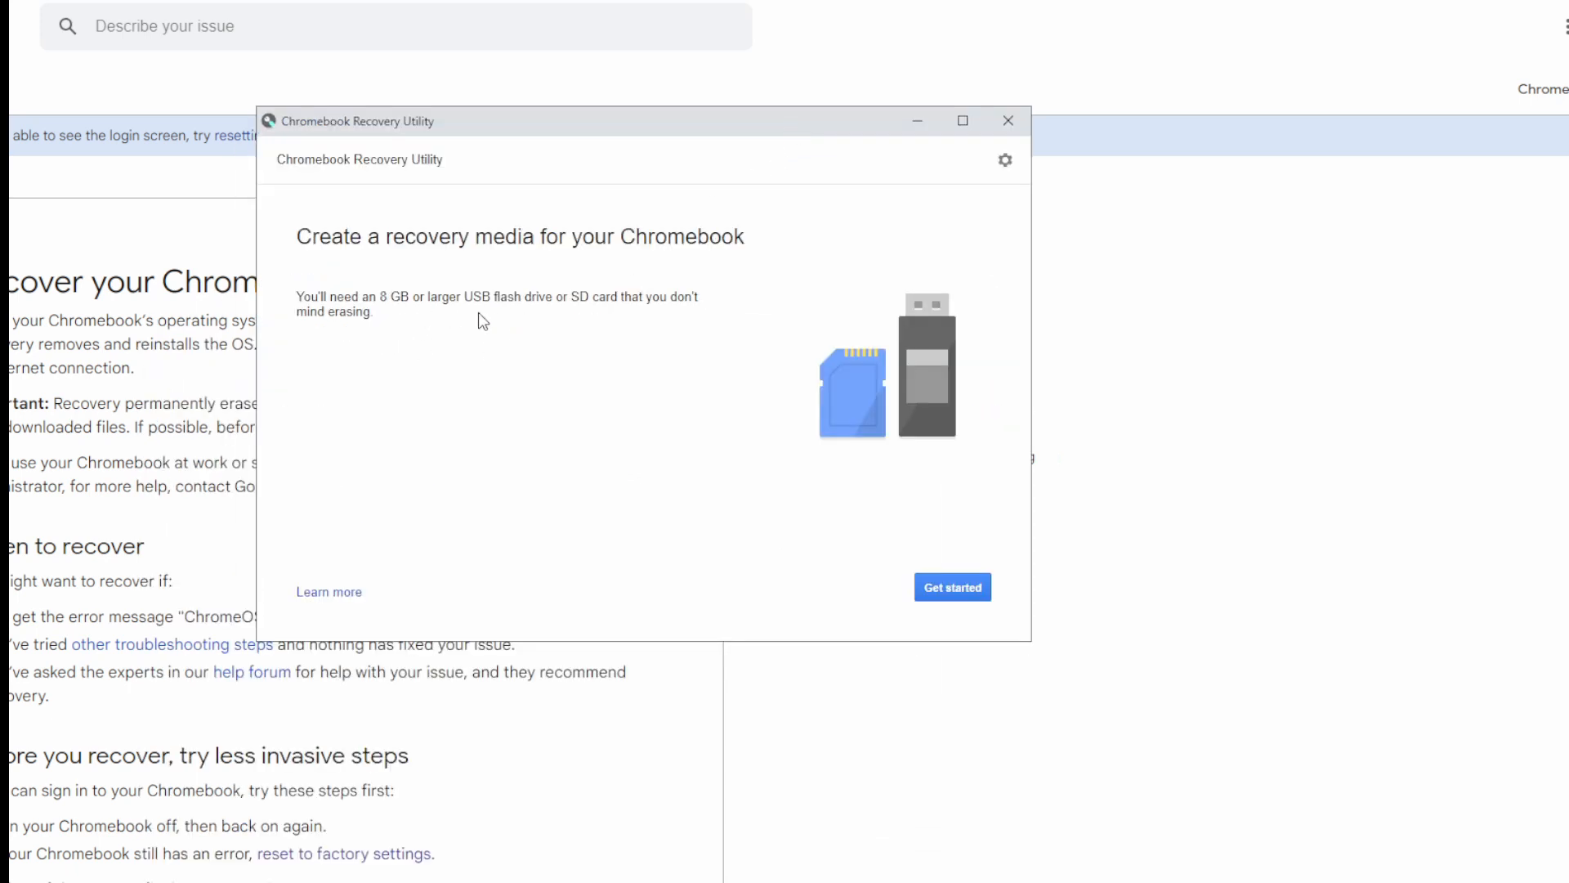
{"action": "mouse_move", "coordinate": [600, 324]}
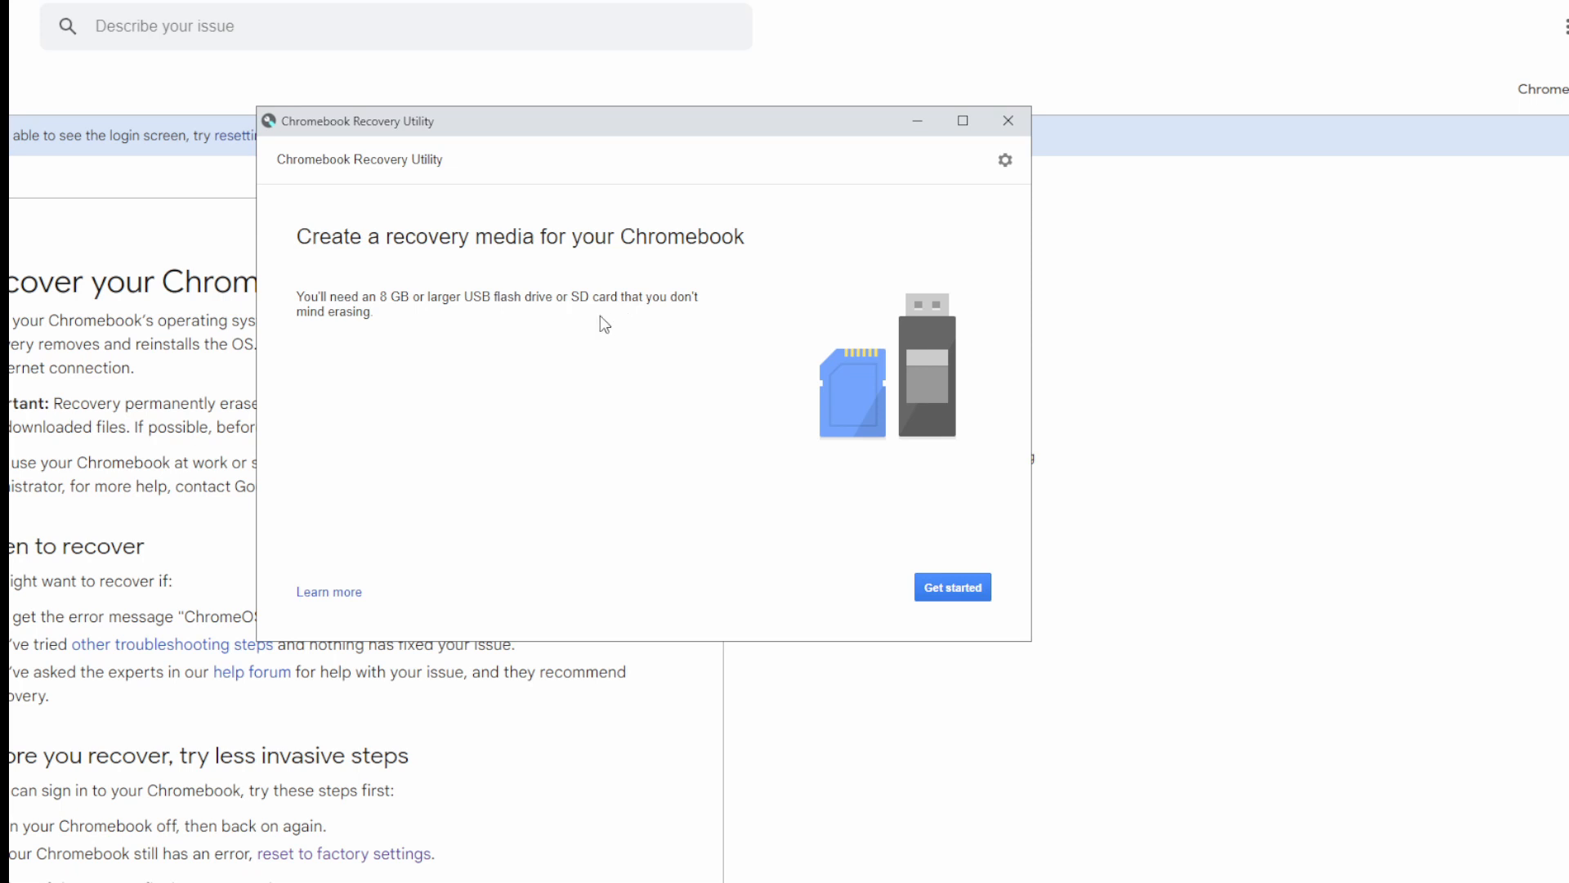
{"action": "mouse_move", "coordinate": [515, 426]}
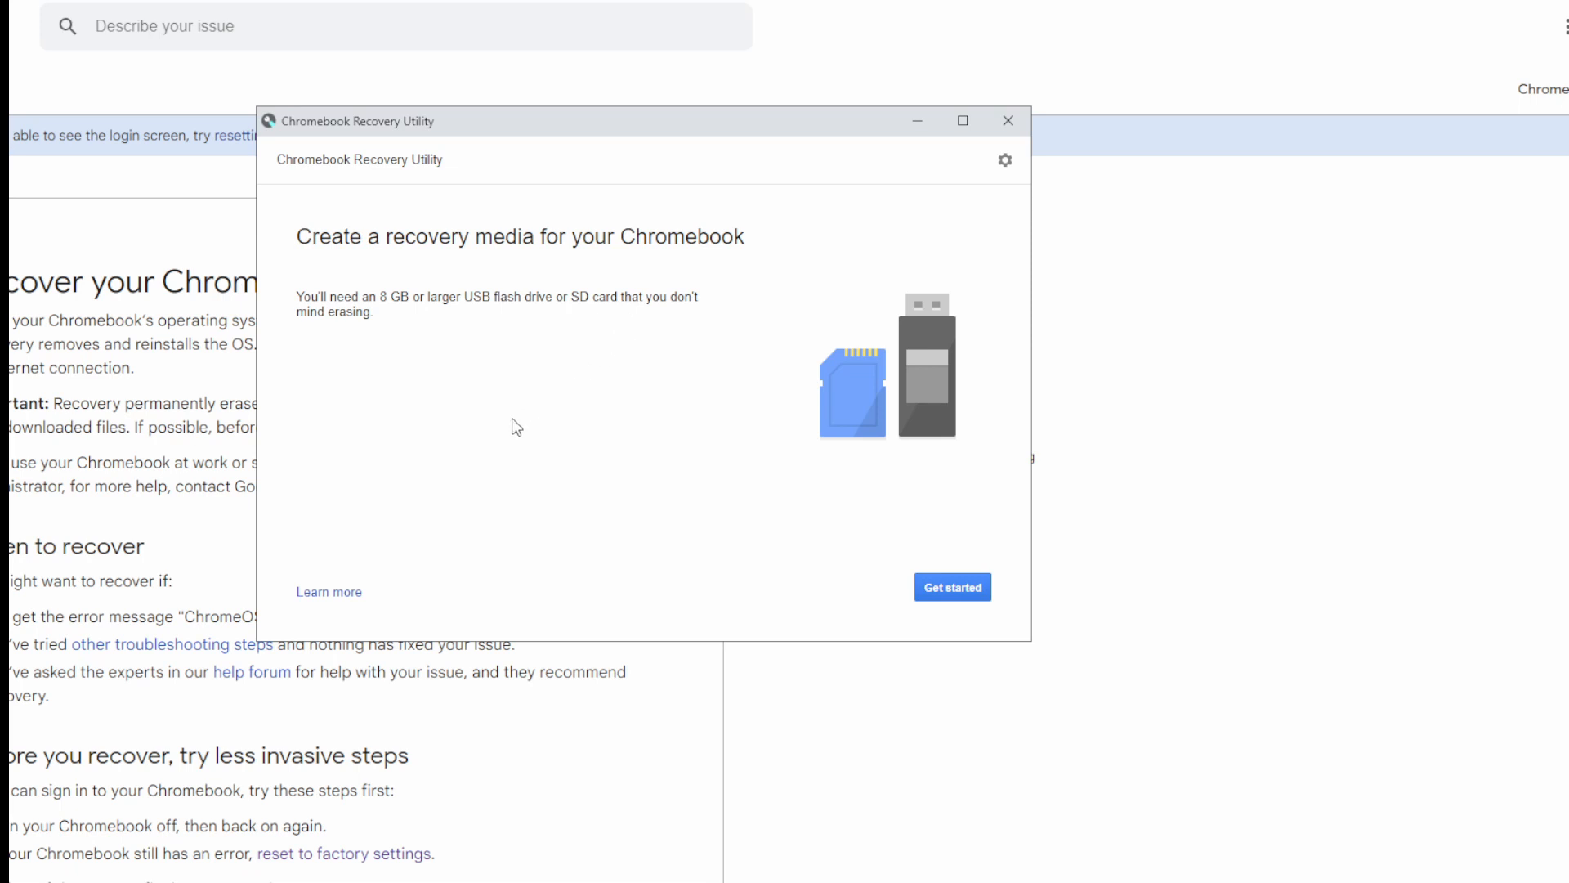
{"action": "mouse_move", "coordinate": [537, 399]}
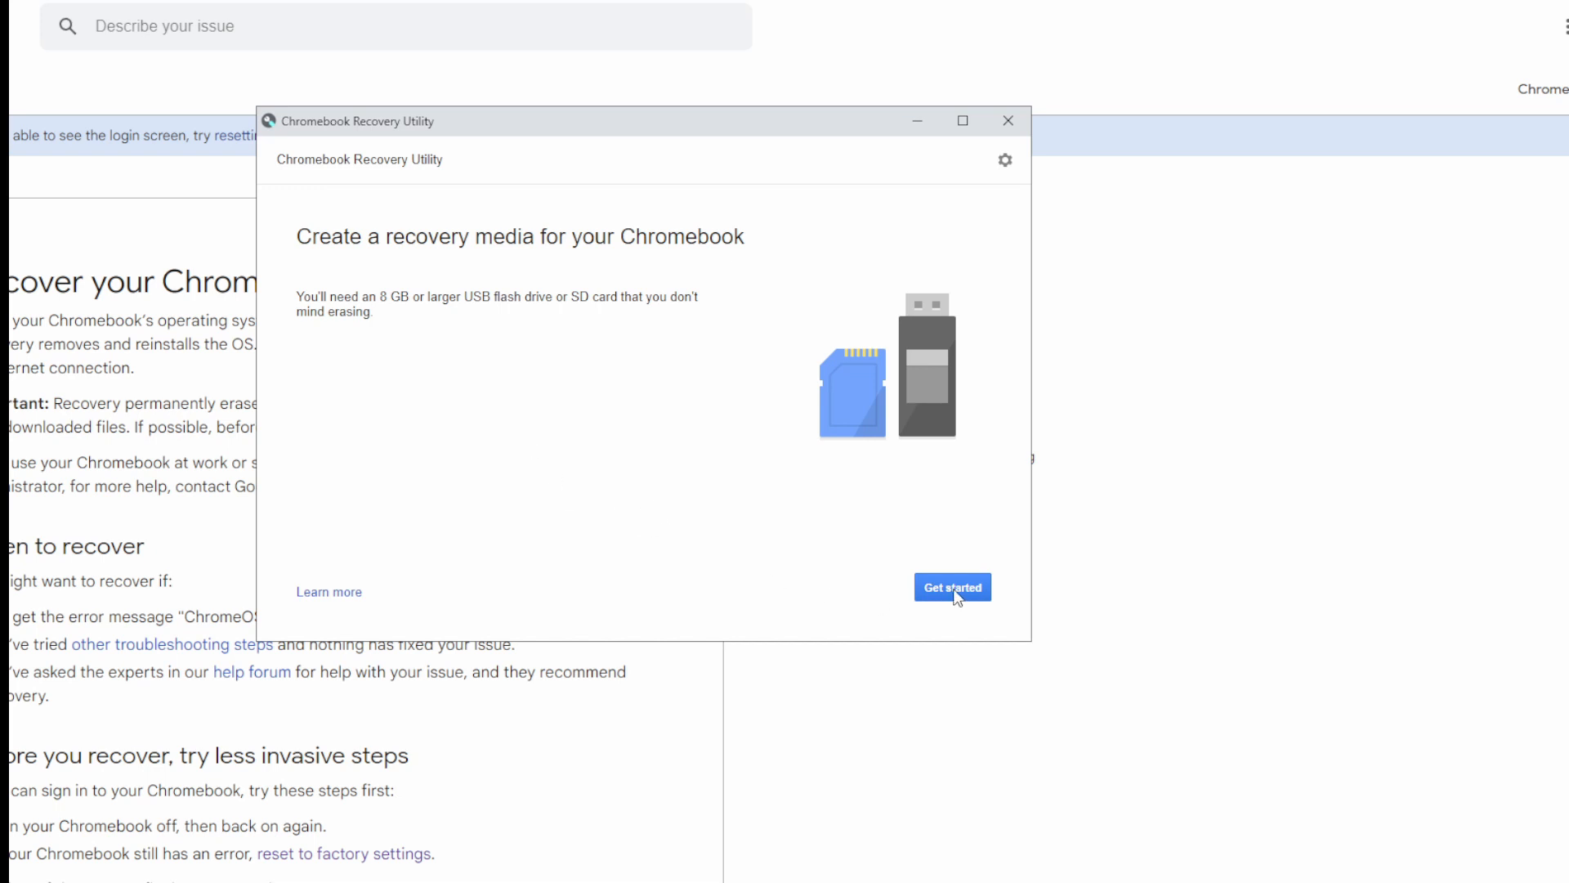
Start the wizard and choose Lenovo as manufacturer from the model list.
{"action": "left_click", "coordinate": [952, 587]}
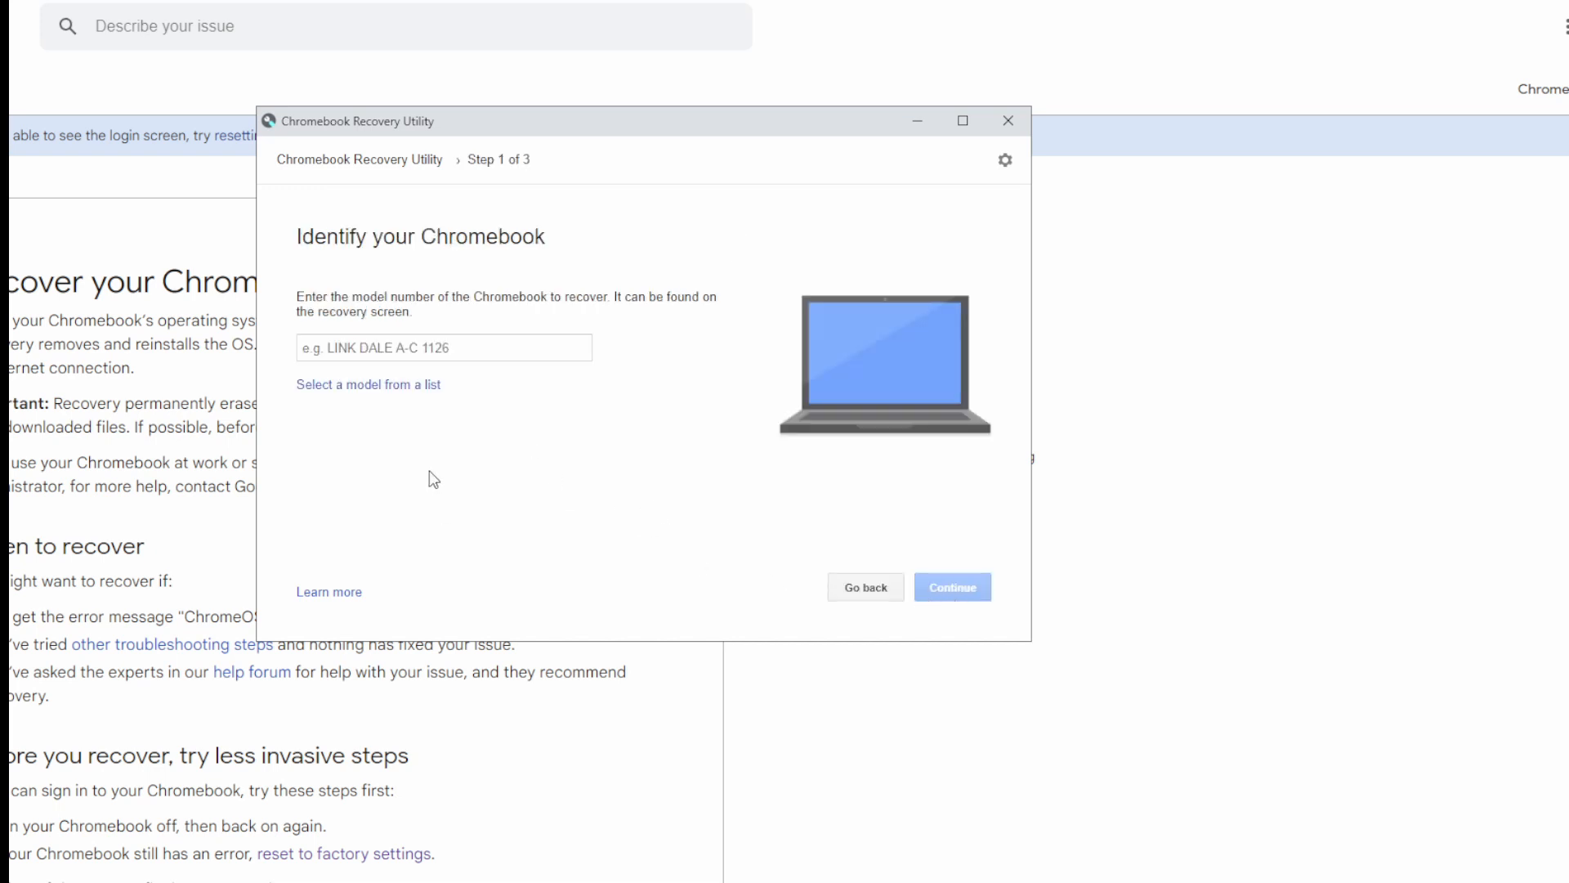
{"action": "mouse_move", "coordinate": [392, 394]}
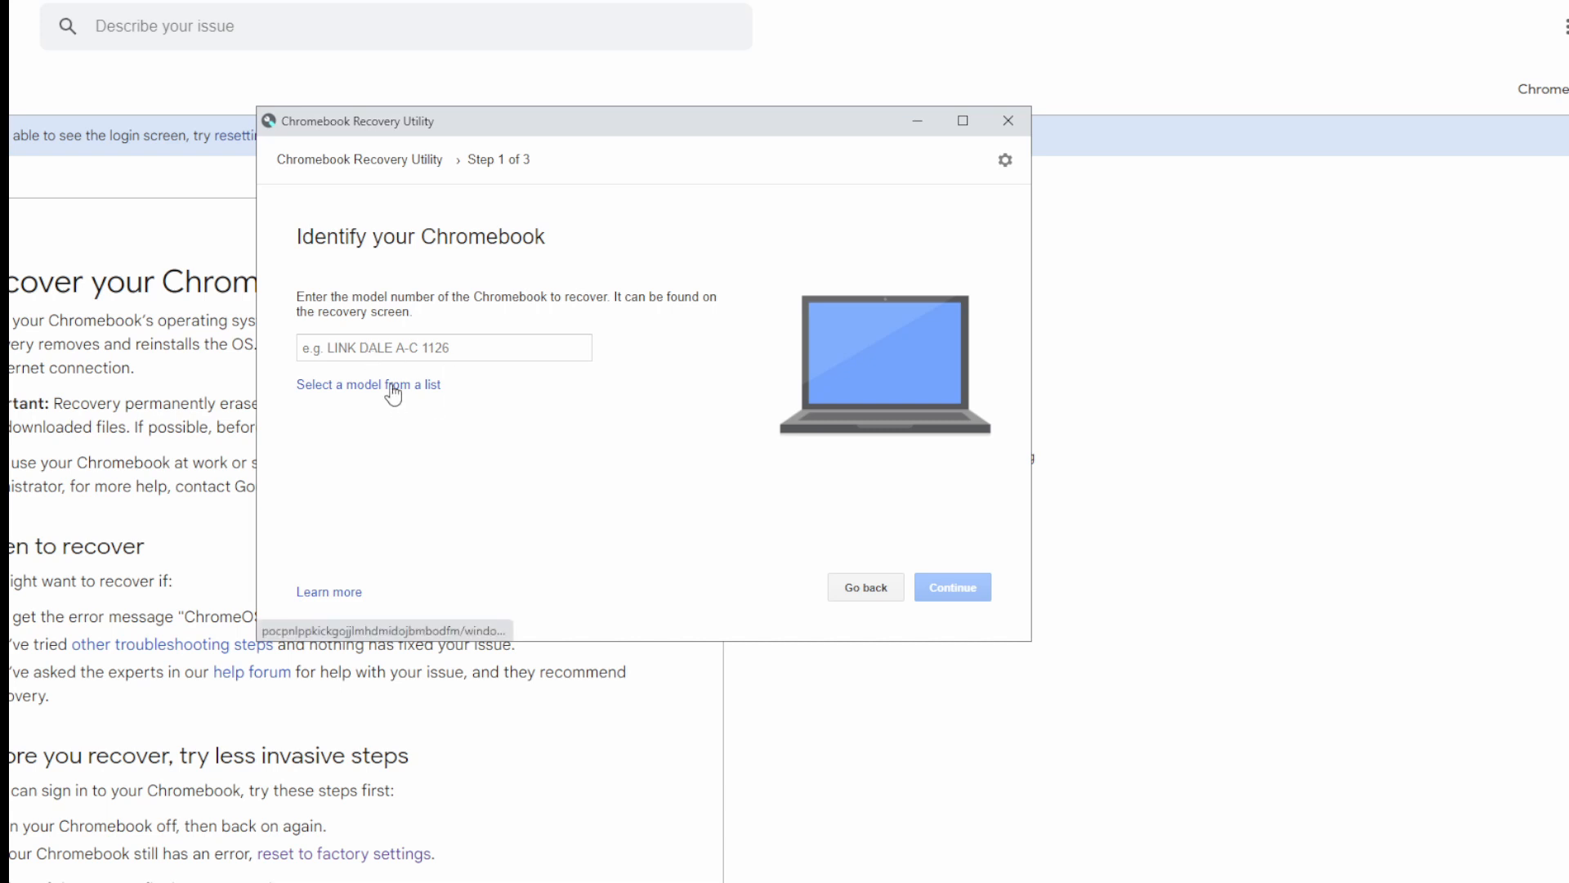
{"action": "left_click", "coordinate": [368, 384]}
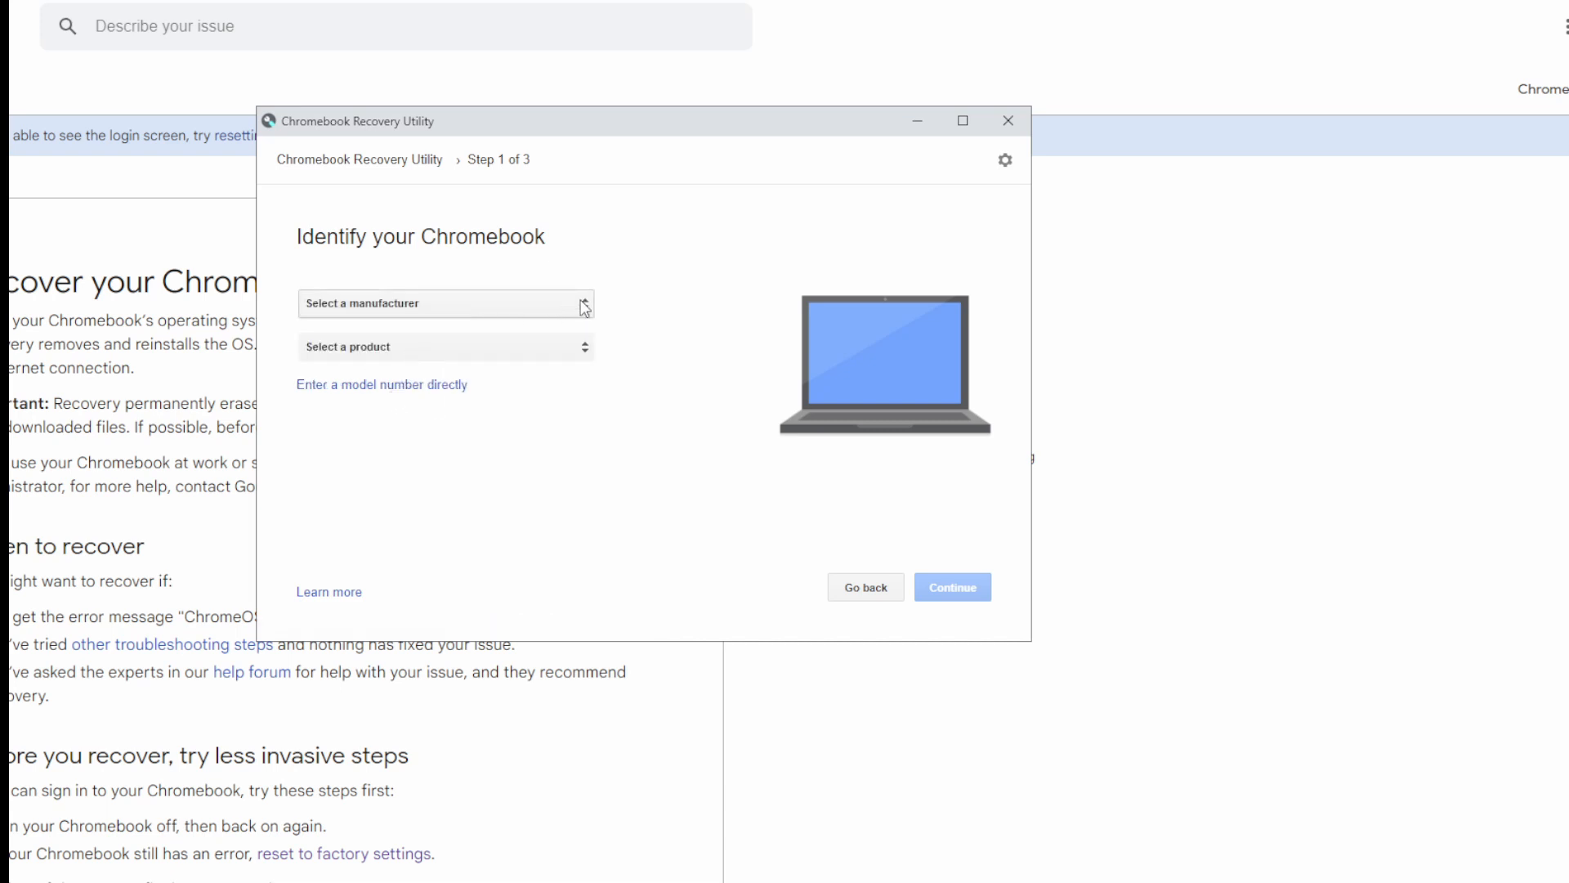
{"action": "left_click", "coordinate": [446, 303]}
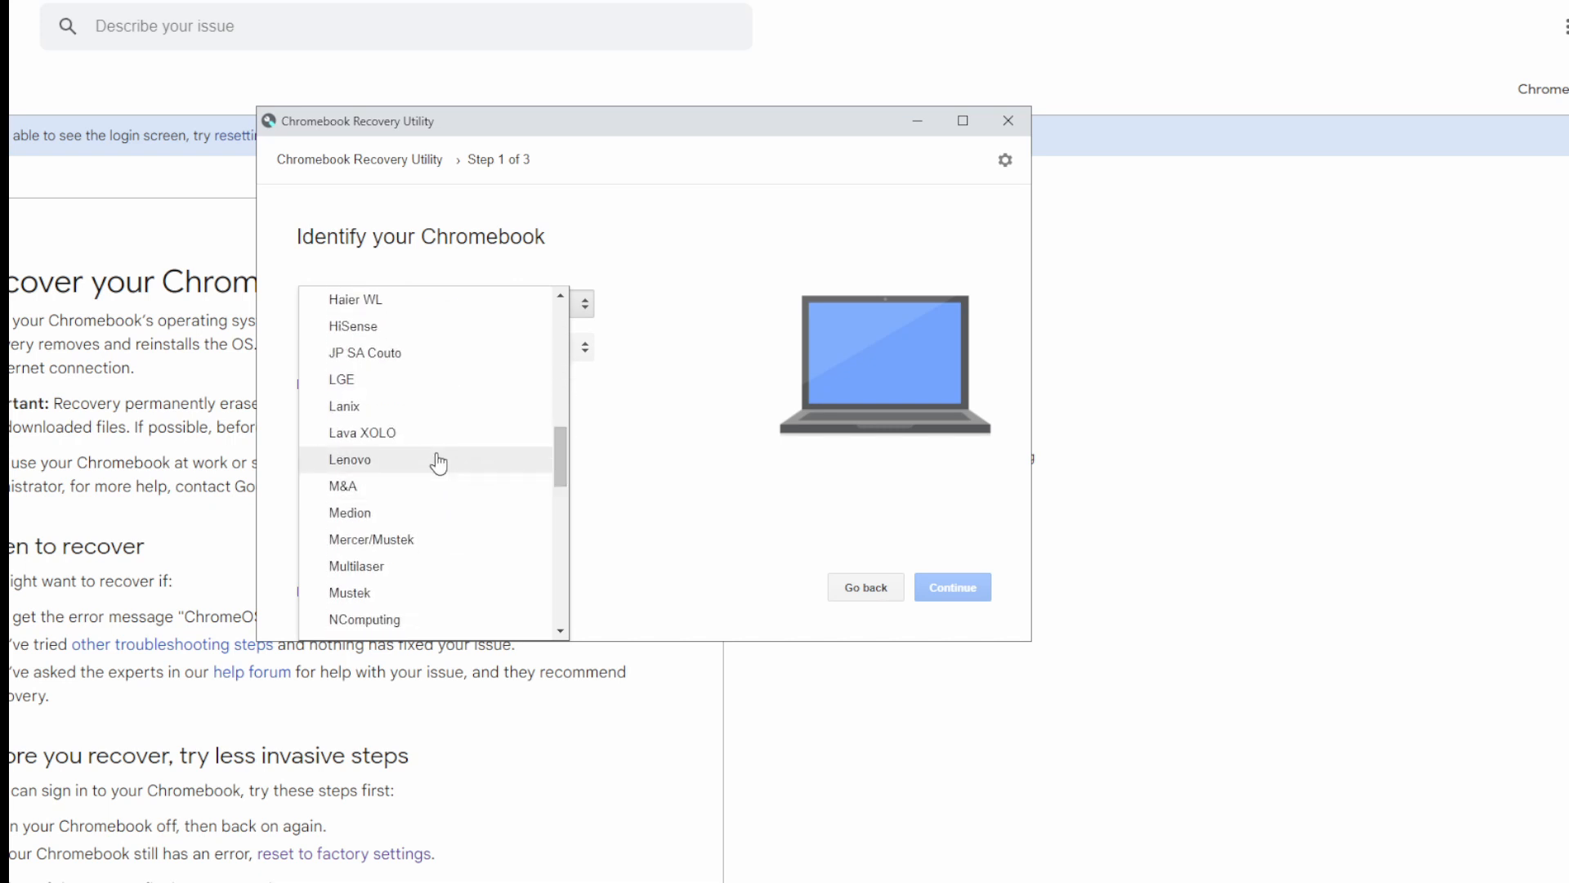
{"action": "left_click", "coordinate": [349, 459]}
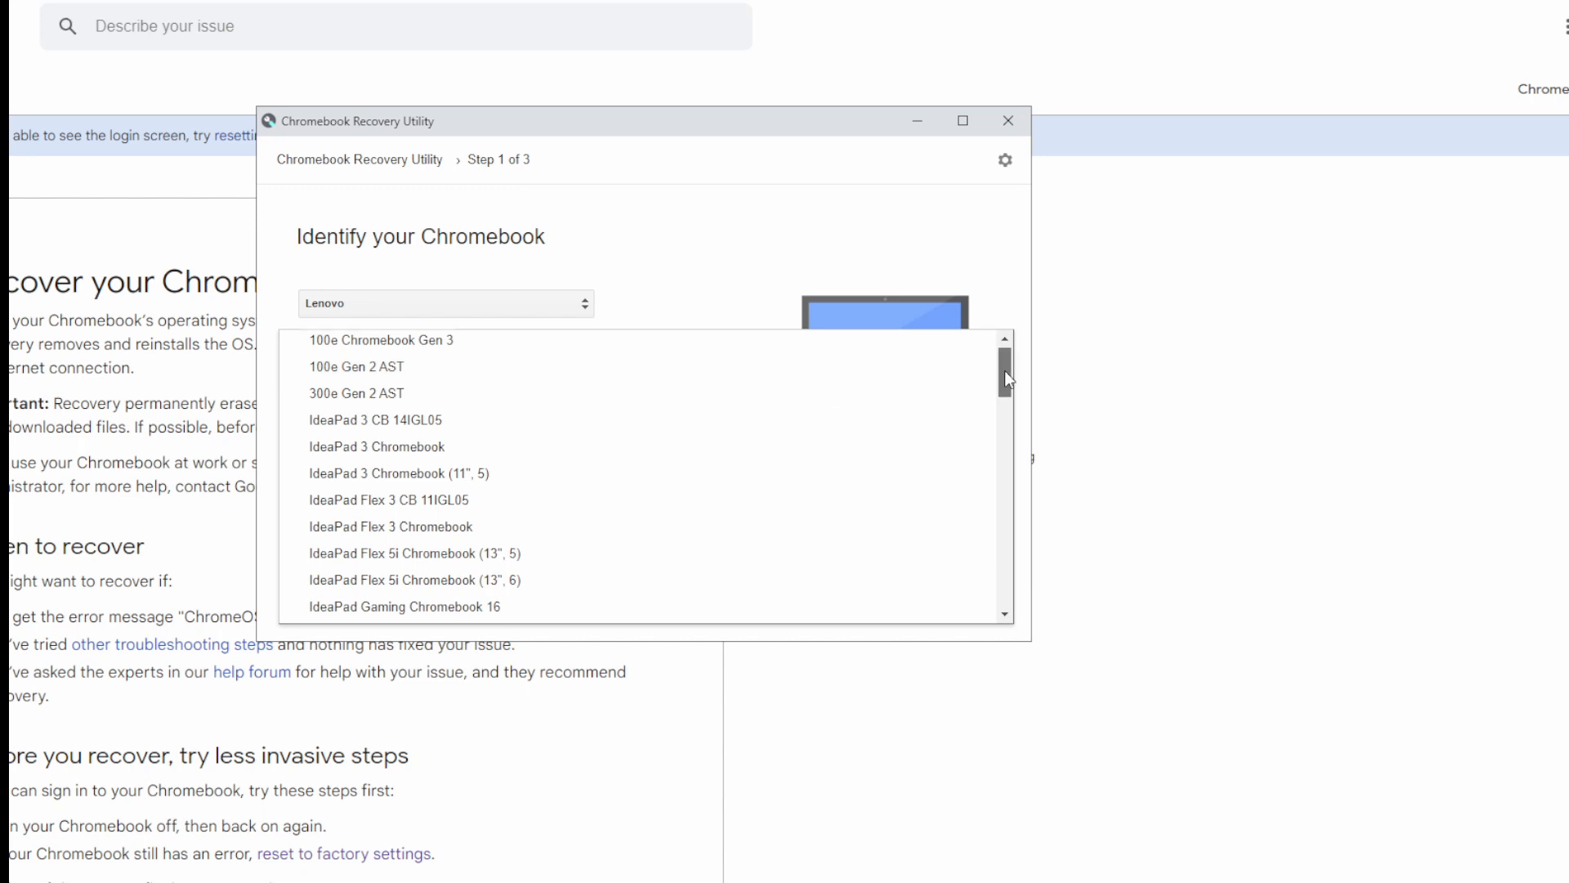
Select Lenovo Ideapad S330 Chromebook as the product.
{"action": "scroll", "scroll_direction": "down", "scroll_amount": 3}
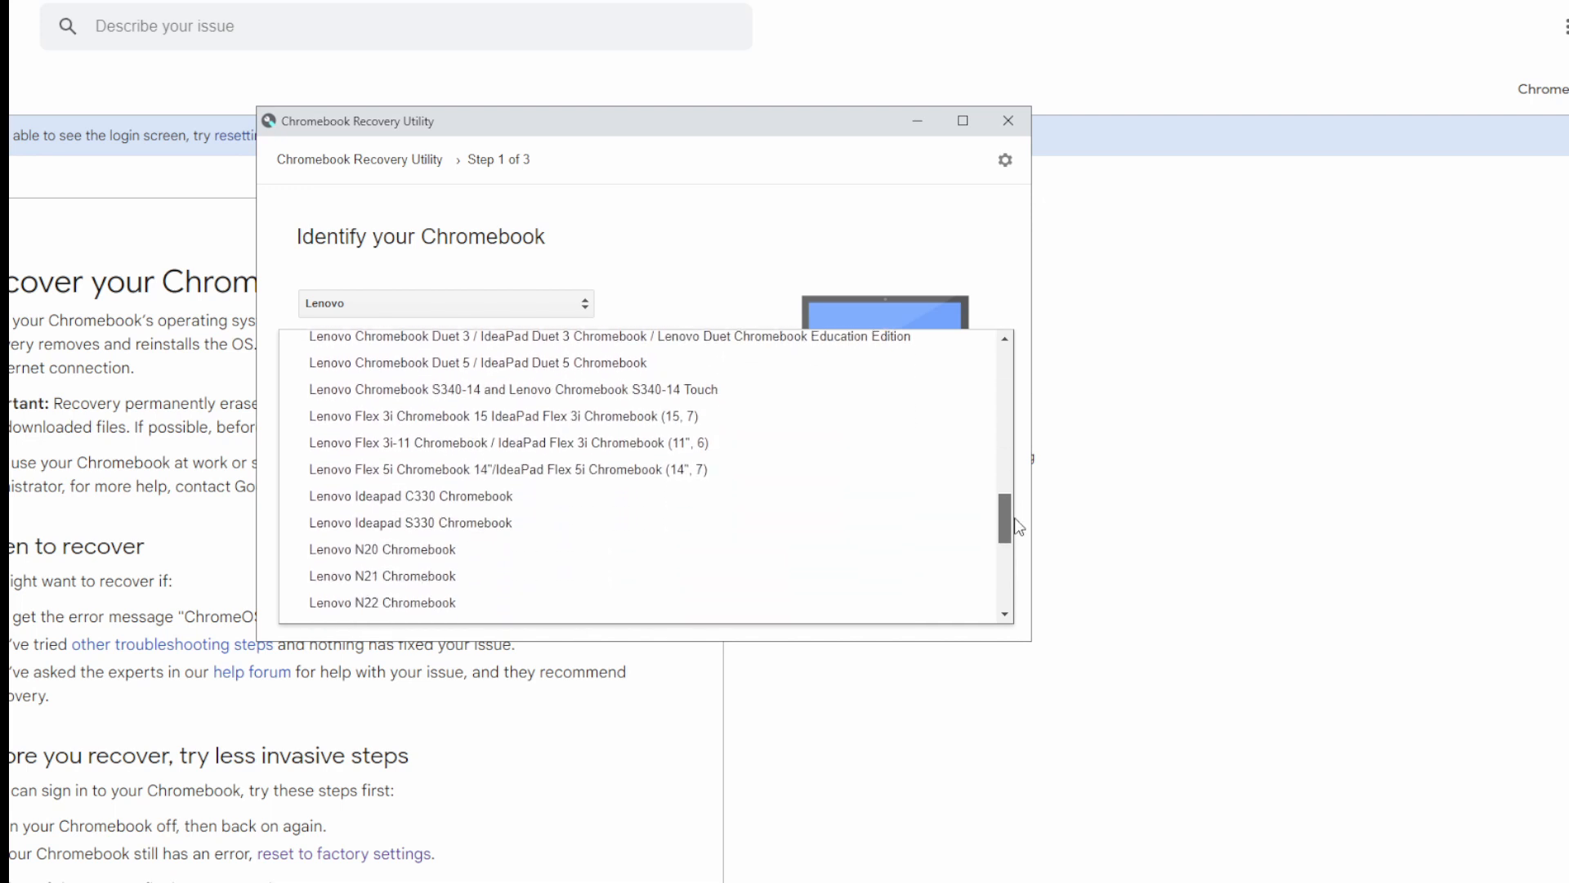
{"action": "scroll", "scroll_direction": "down", "scroll_amount": 3}
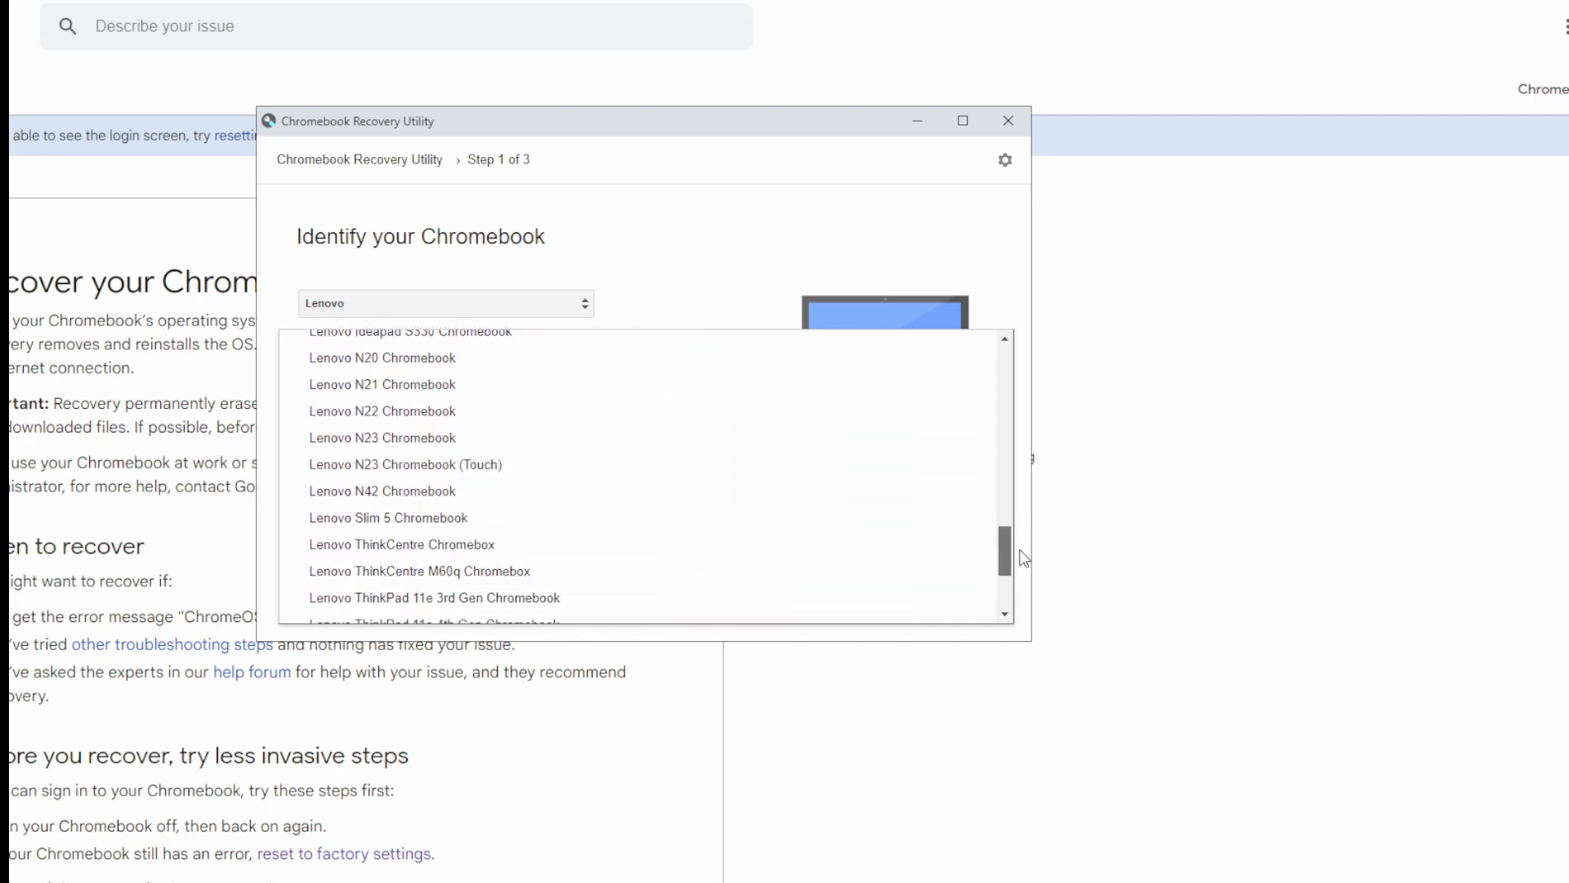
{"action": "scroll", "scroll_direction": "down", "scroll_amount": 3}
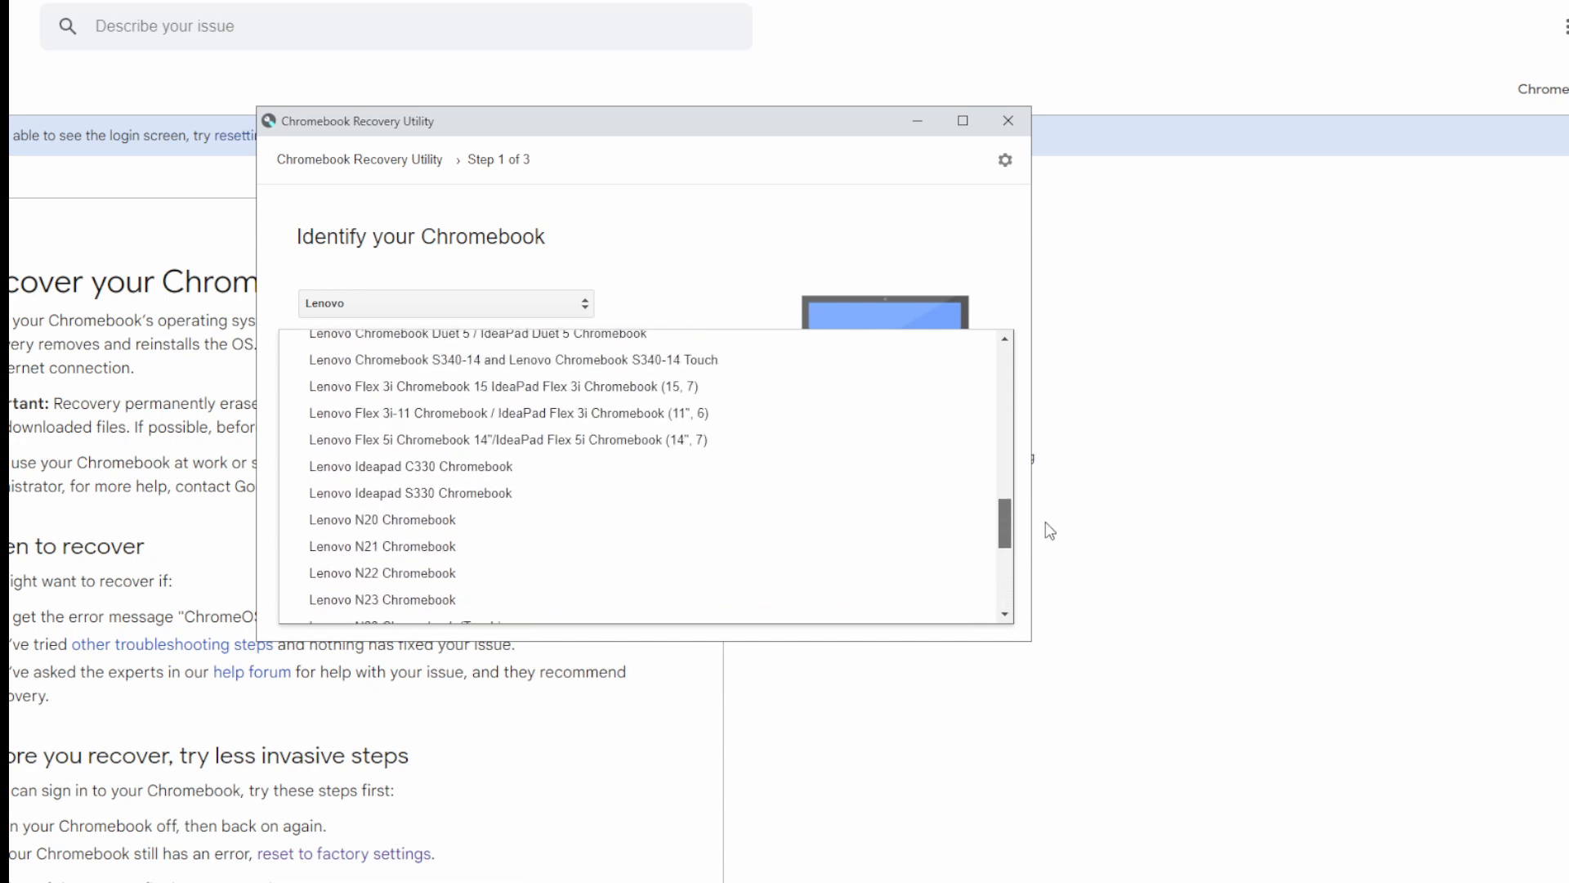
{"action": "mouse_move", "coordinate": [413, 510]}
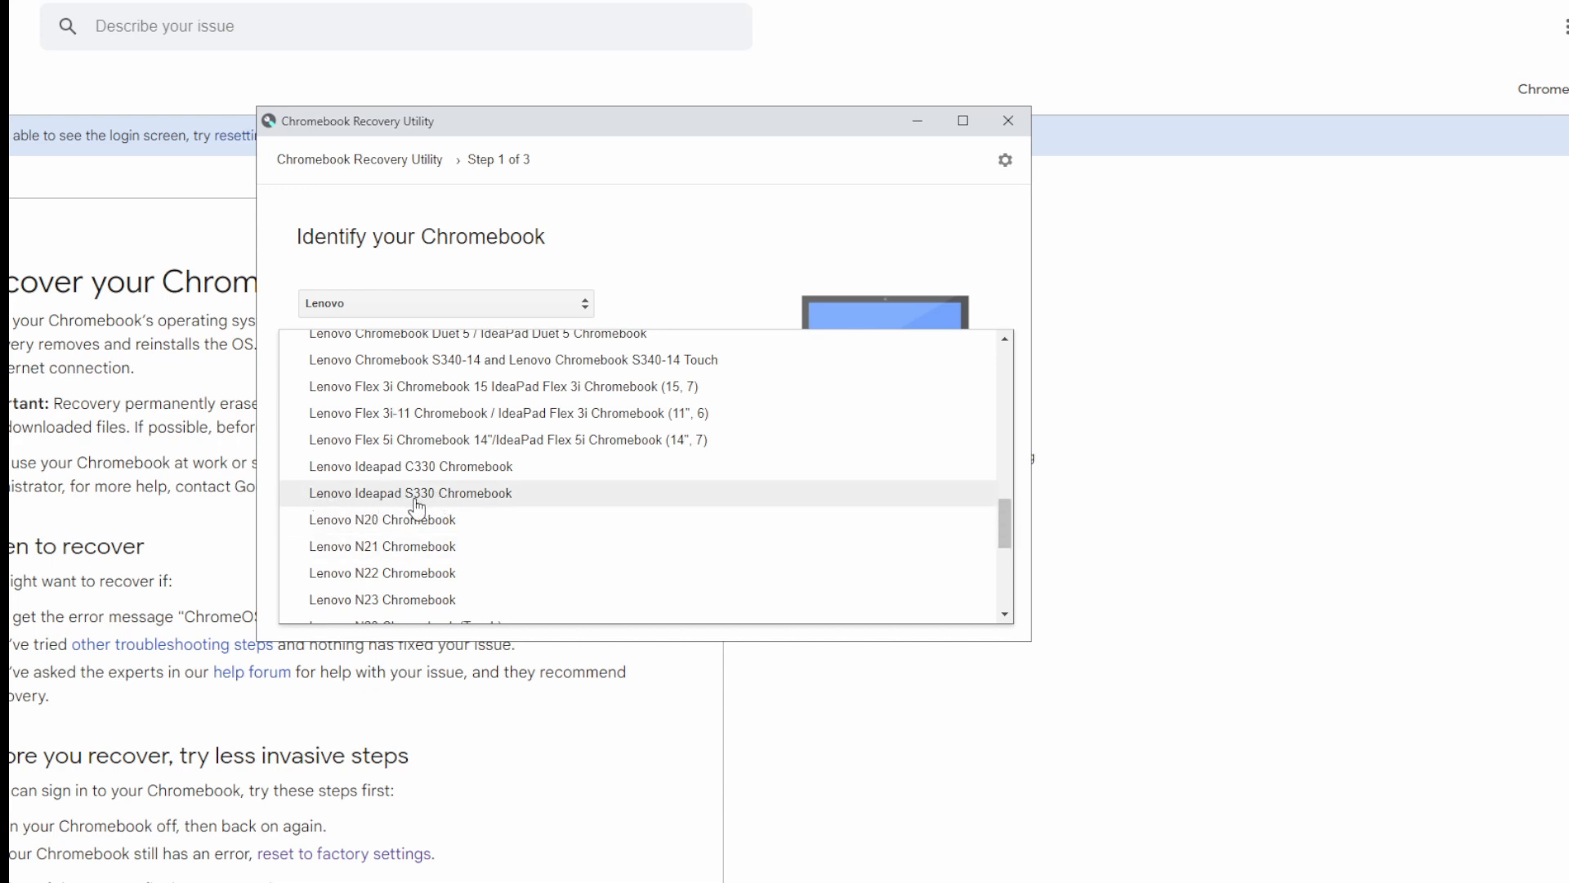
{"action": "left_click", "coordinate": [410, 493]}
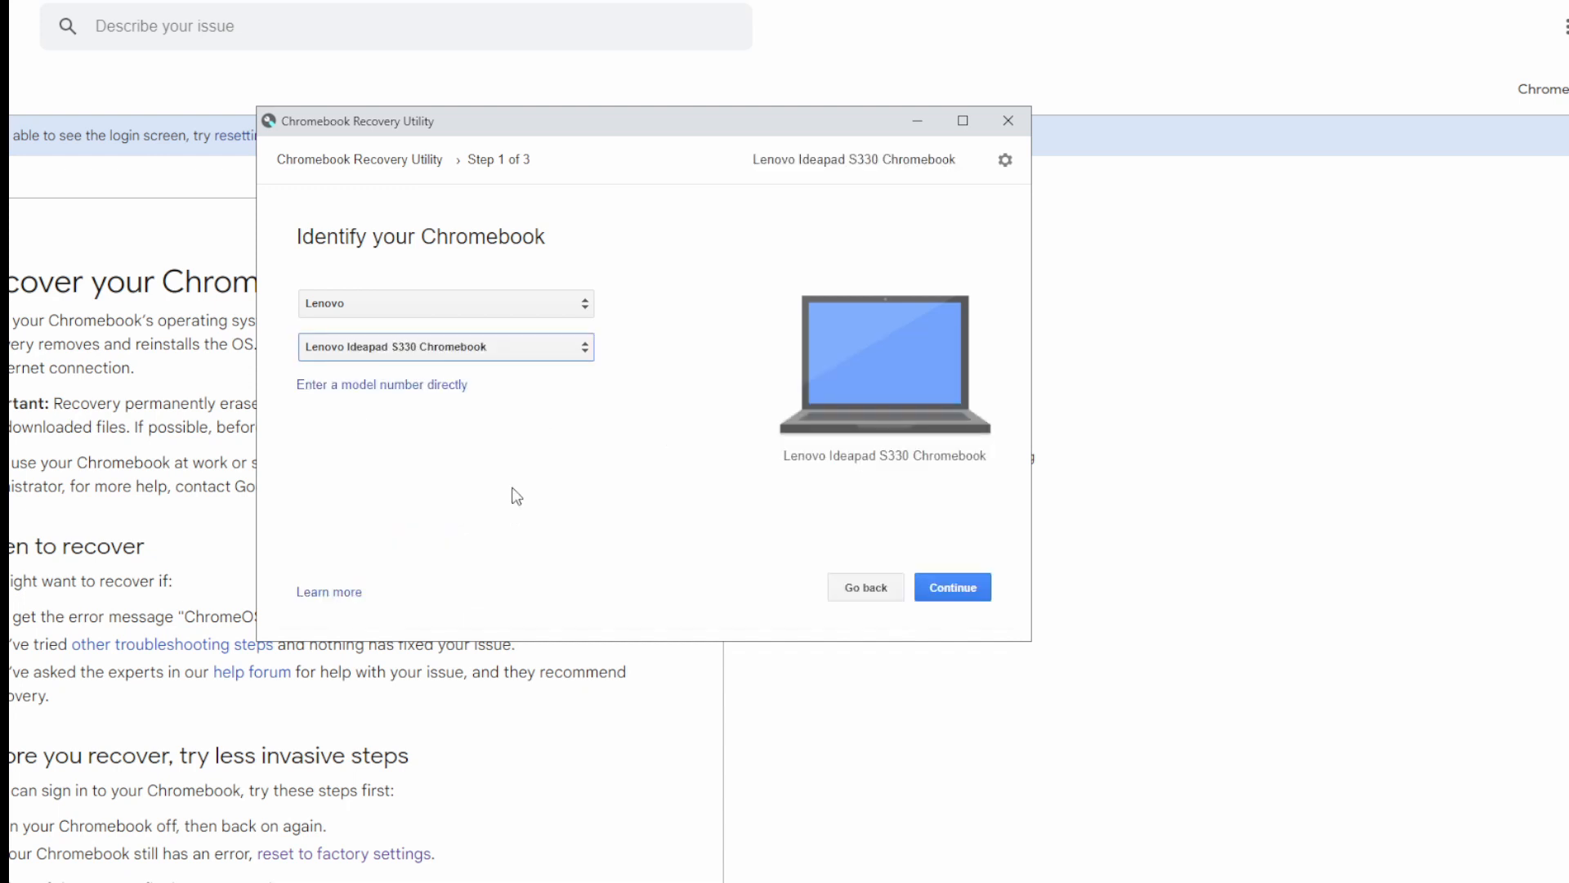
Continue to step 2 and choose Kingston DataTraveler 2.0 – 7.3 GB as media.
{"action": "left_click", "coordinate": [953, 586]}
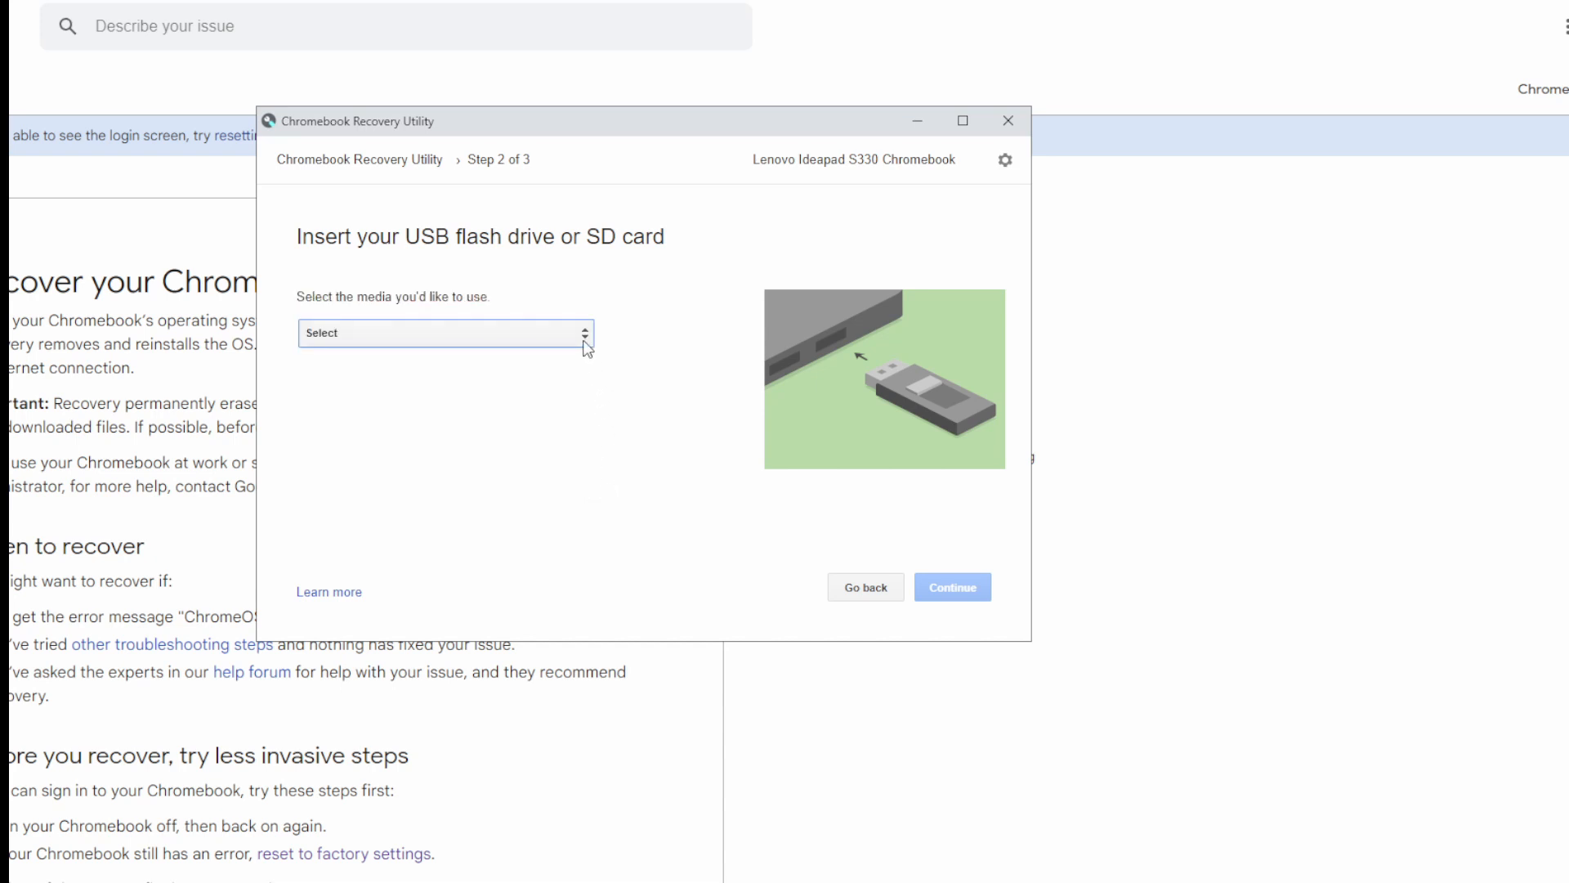
{"action": "left_click", "coordinate": [445, 333]}
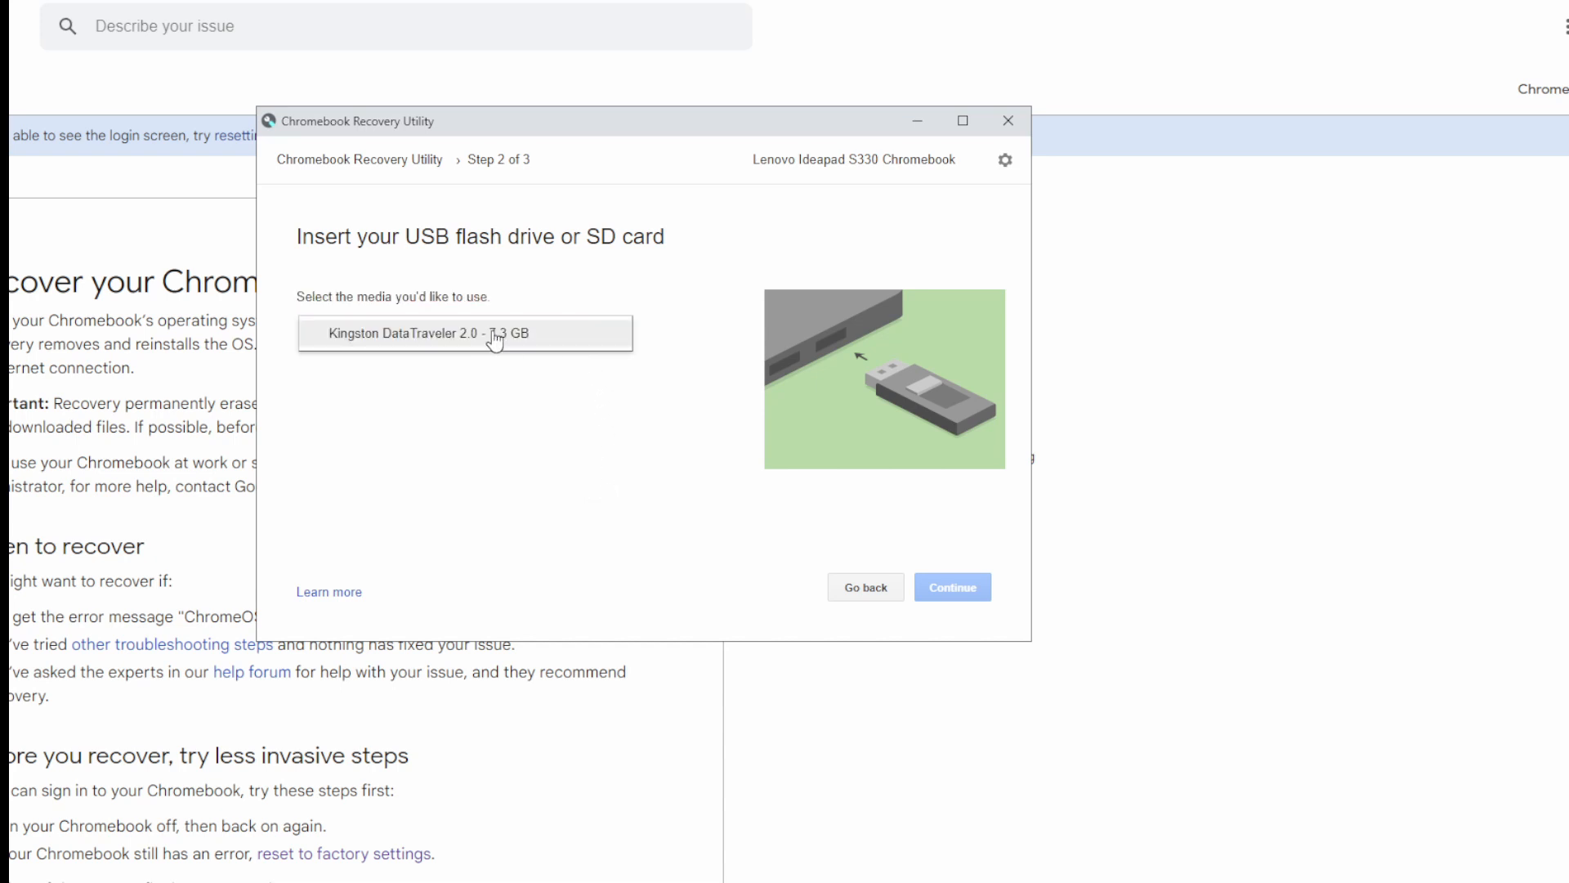
{"action": "left_click", "coordinate": [464, 333]}
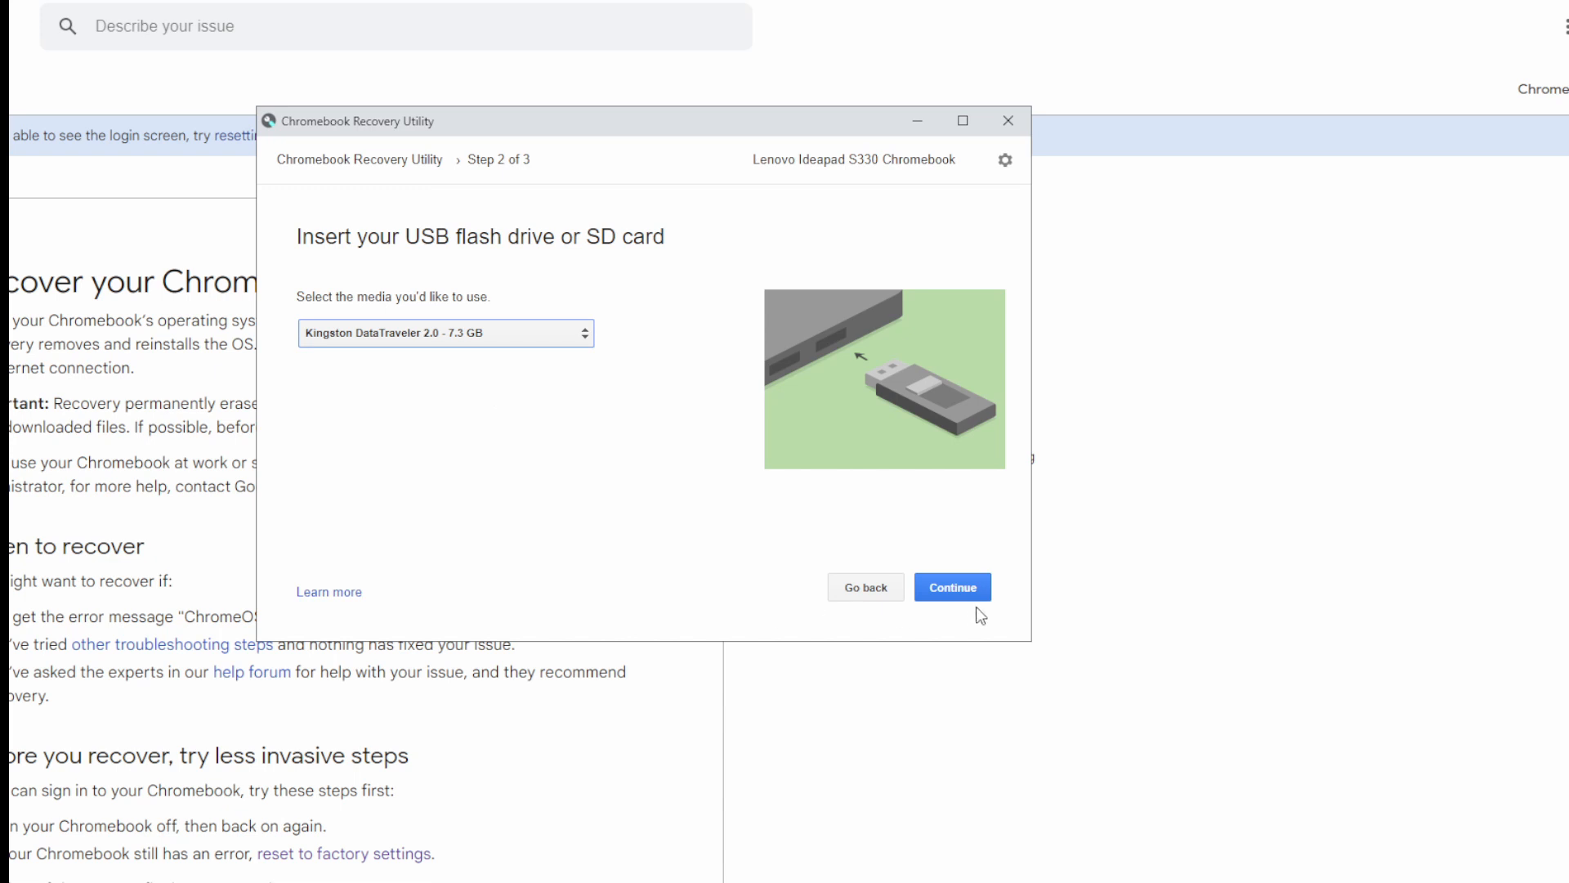